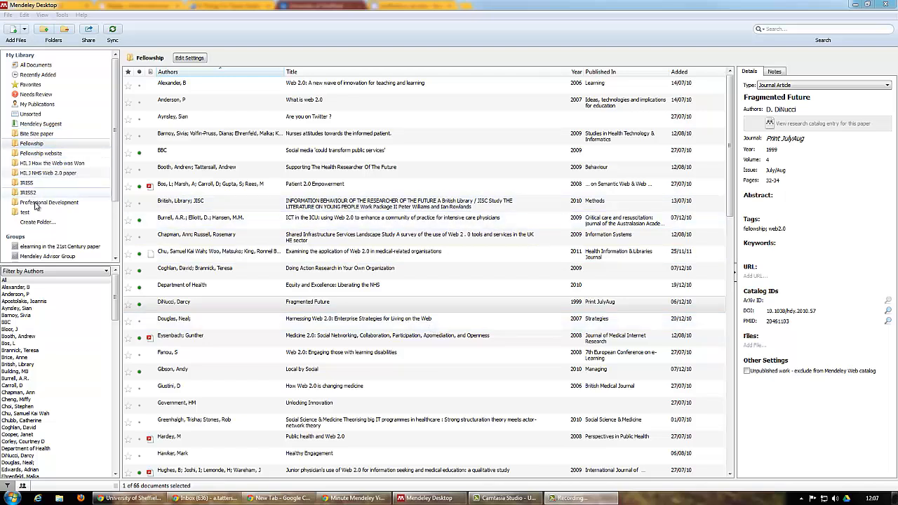
mouse_move(71, 153)
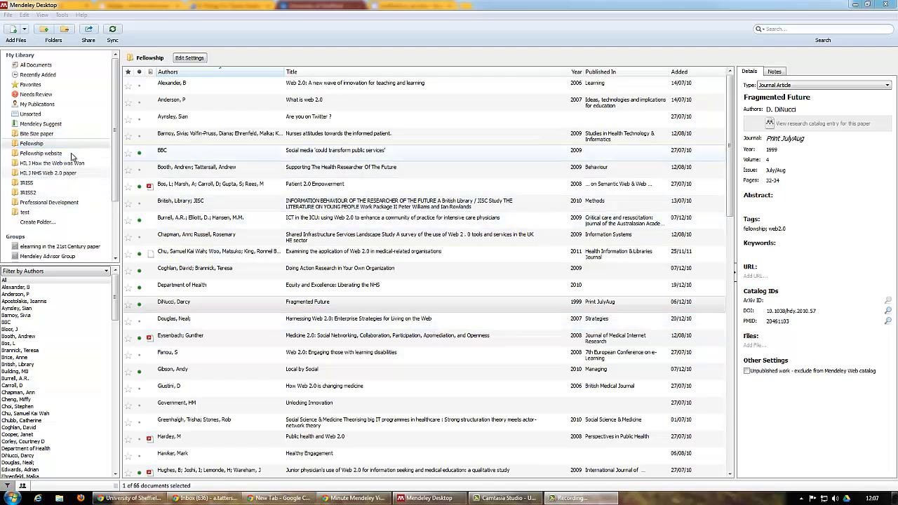
mouse_move(48, 236)
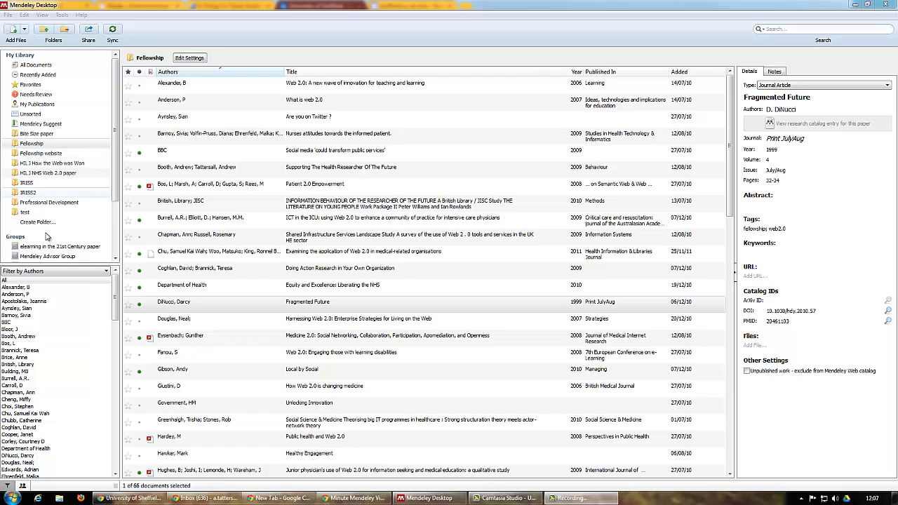
Step: Switch the filter pane from Authors to My Tags
left_click(98, 271)
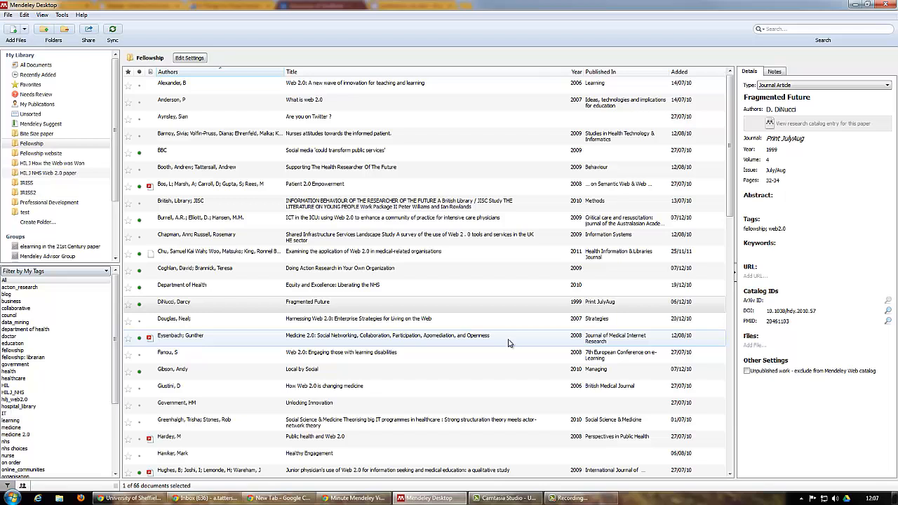
mouse_move(320, 338)
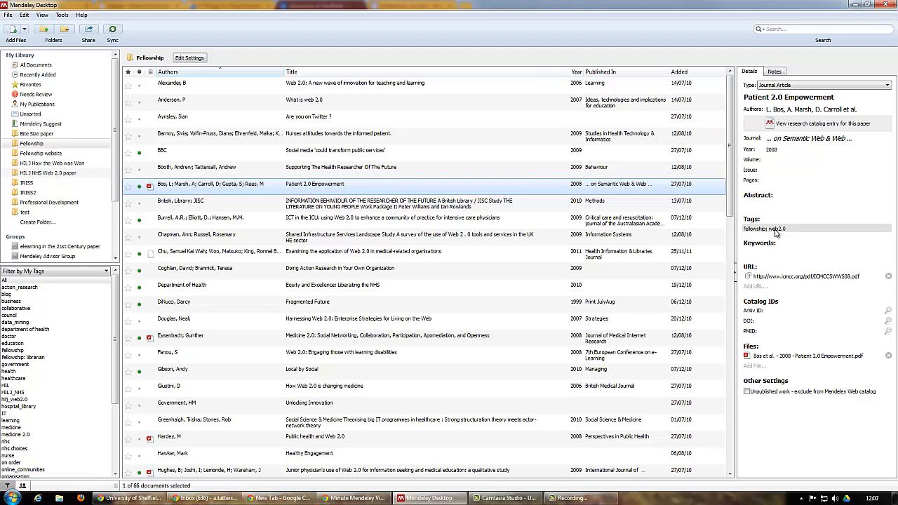
Step: Filter the Fellowship collection to documents tagged 'fellowship' and review the results
left_click(14, 351)
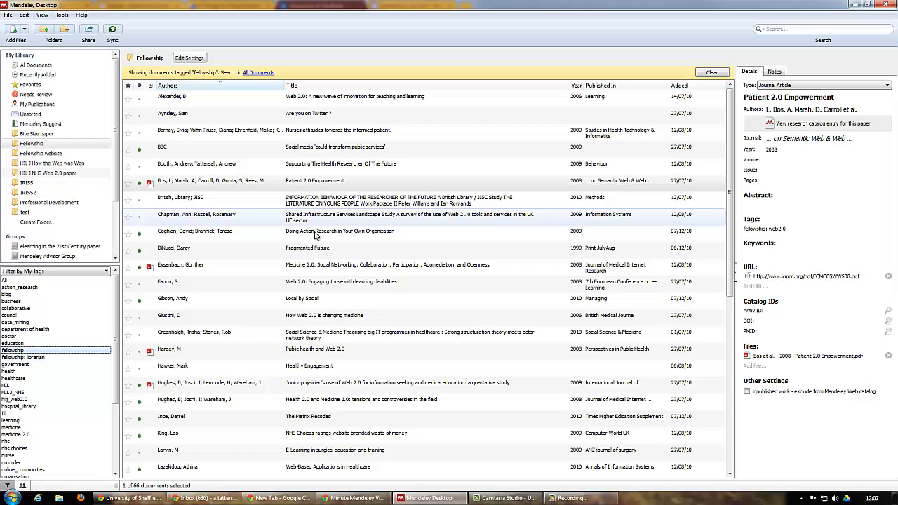
scroll("down", 3)
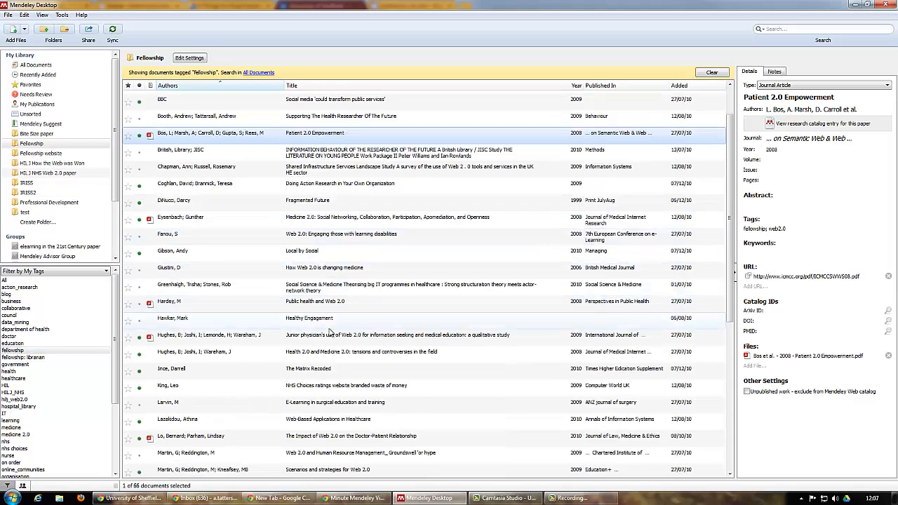
mouse_move(329, 354)
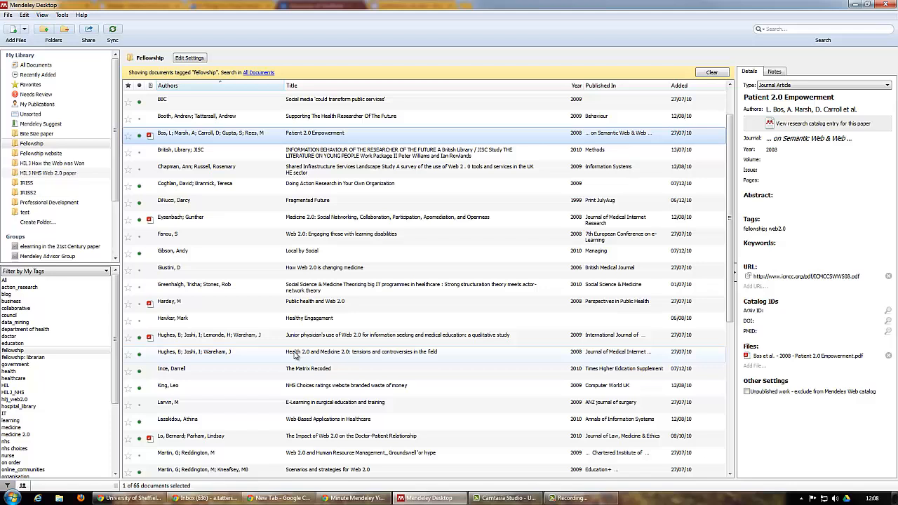
mouse_move(653, 269)
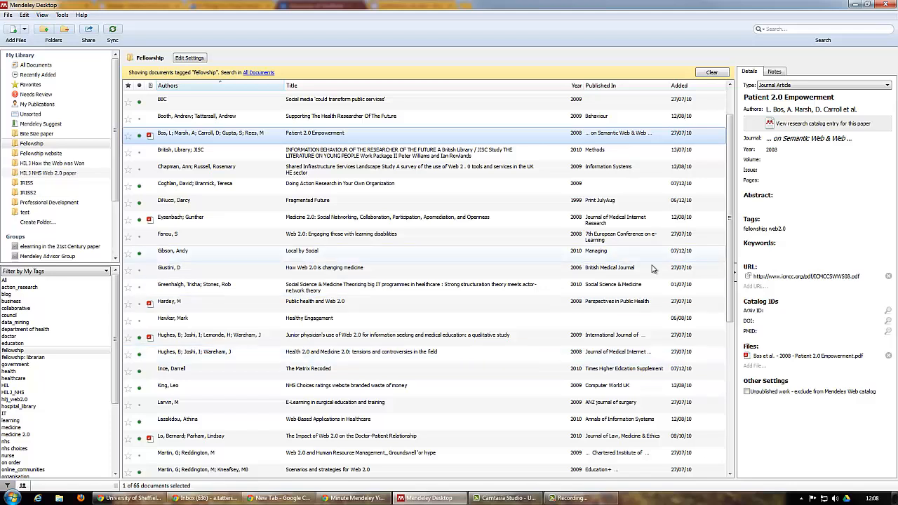
mouse_move(455, 247)
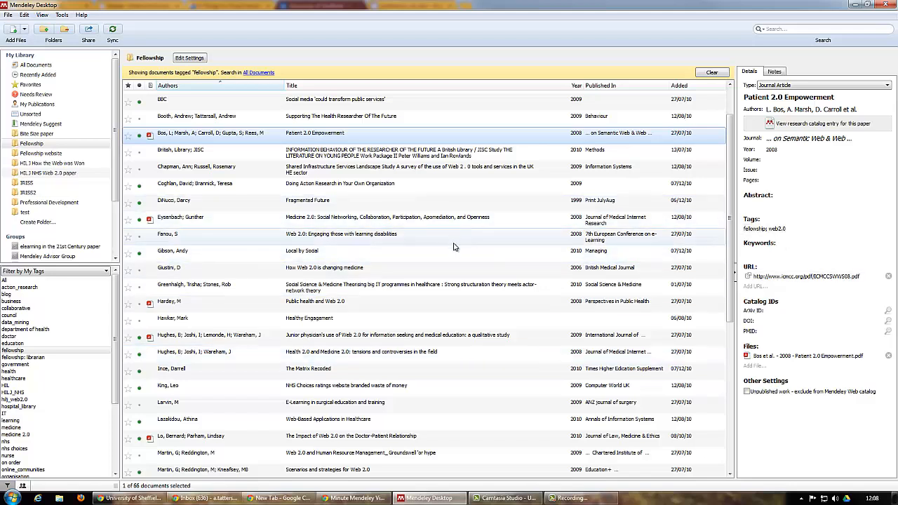
mouse_move(326, 264)
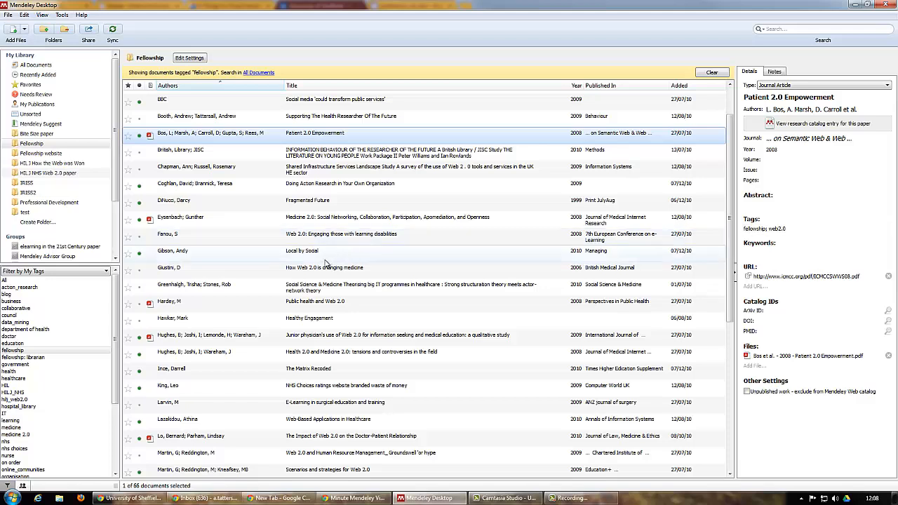